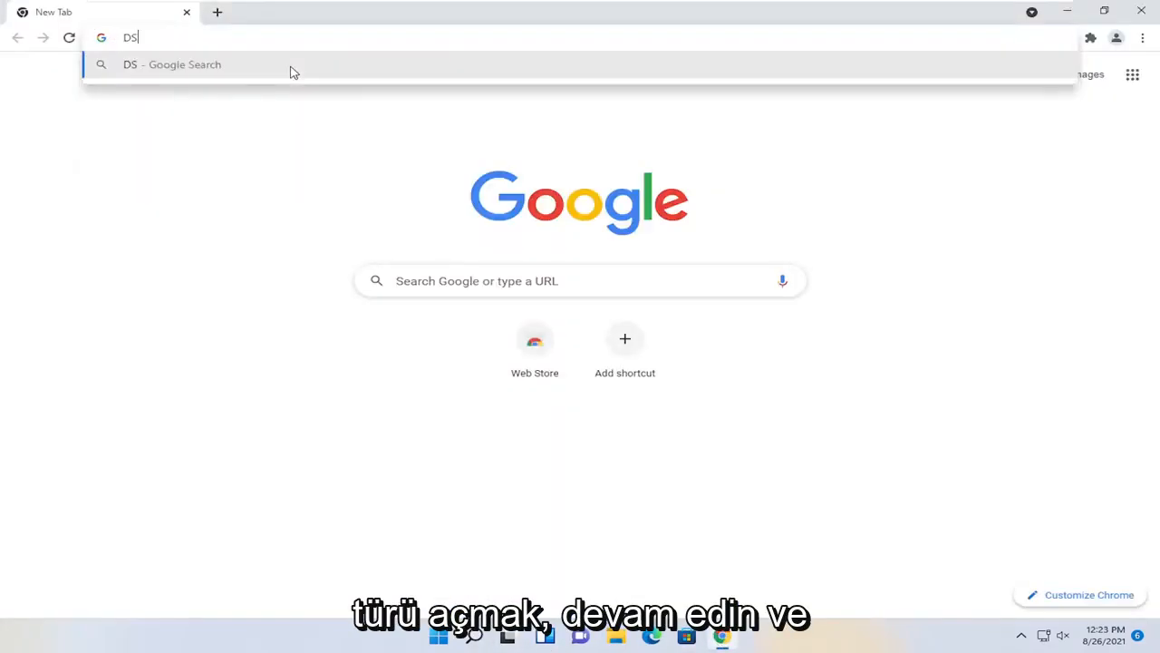
- Search for DS4 and reach the DS4Windows by Jays2Kings homepage
{"action": "type", "text": "4"}
{"action": "key", "text": "Return"}
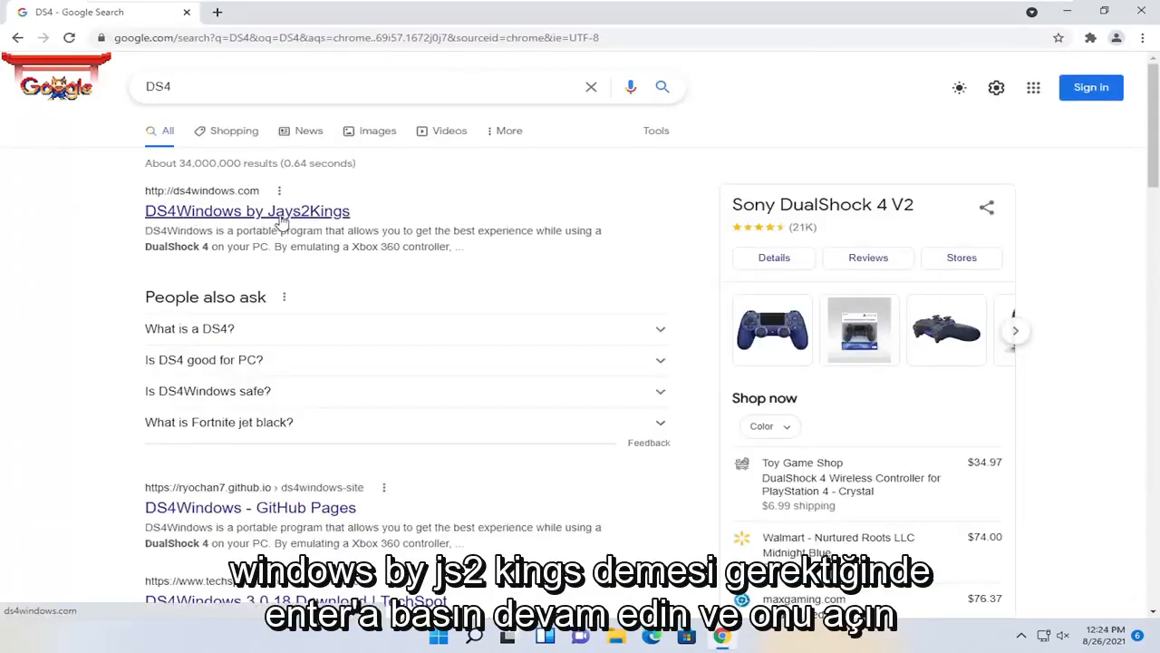
{"action": "left_click", "coordinate": [246, 210]}
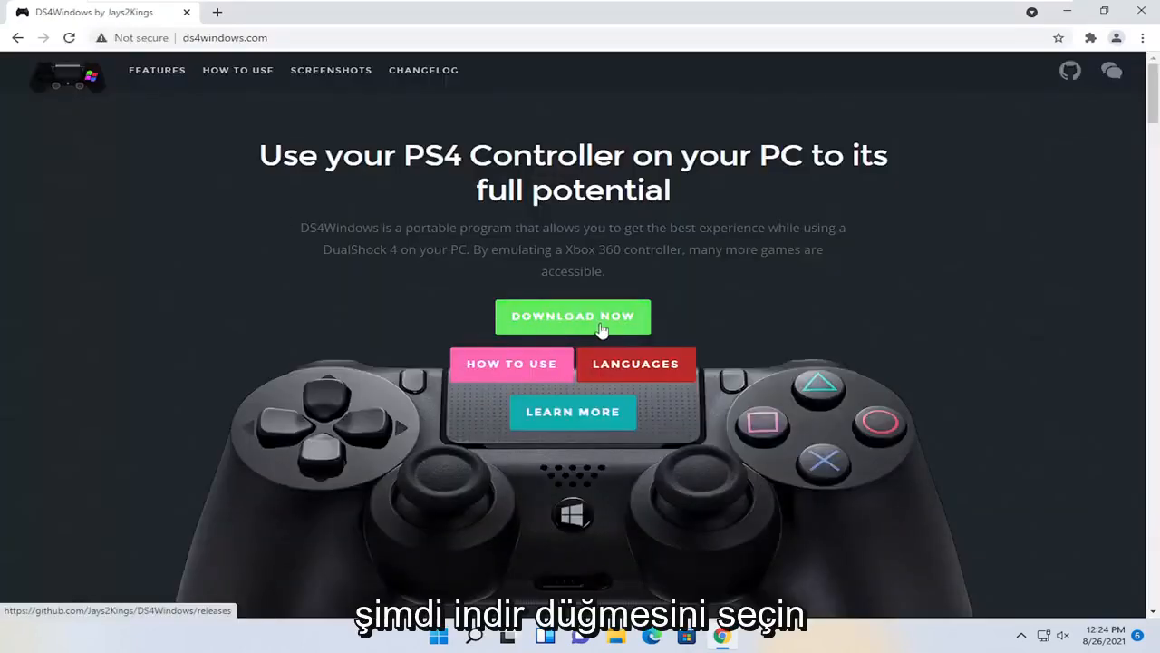
- Download DS4Windows.zip from the GitHub Version 1.4.52 release via Download Now
{"action": "left_click", "coordinate": [573, 316]}
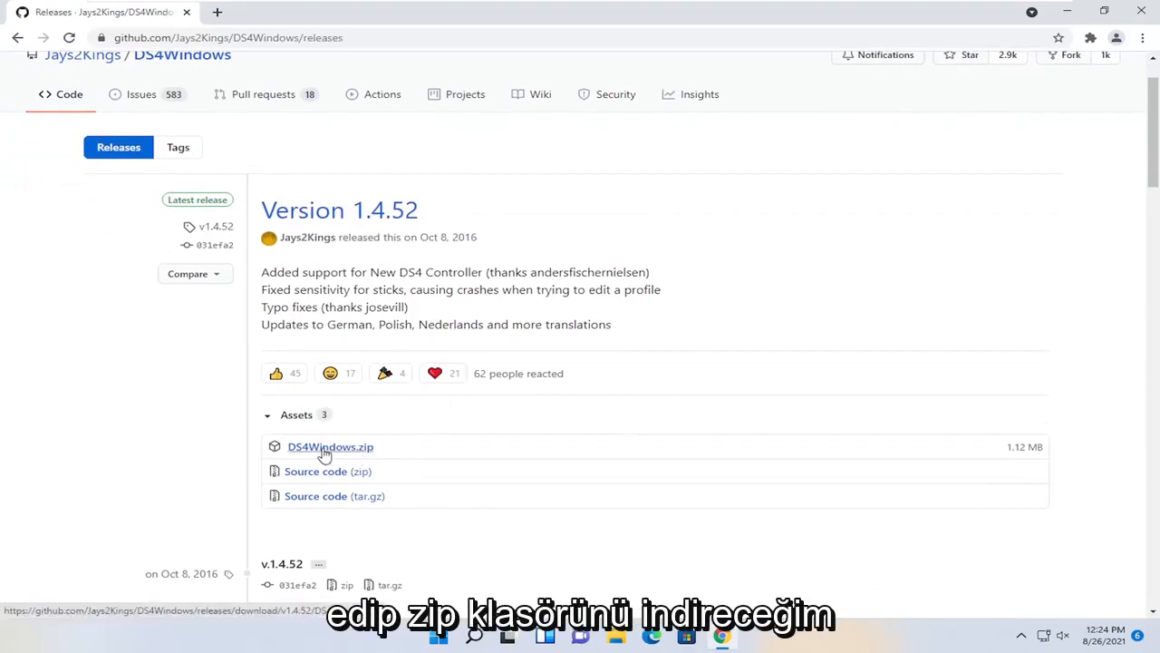
{"action": "left_click", "coordinate": [330, 446]}
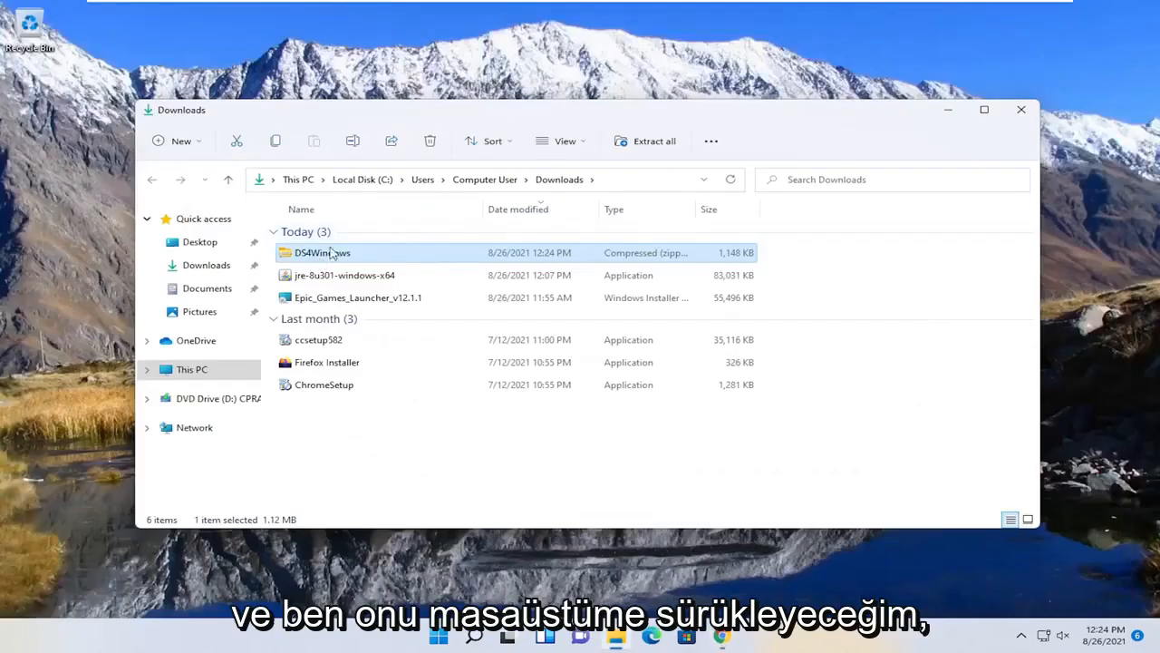
- Move the zip to the desktop, launch DS4Windows from it, and store settings in Program Folder
{"action": "left_click_drag", "start_coordinate": [322, 252], "coordinate": [88, 243]}
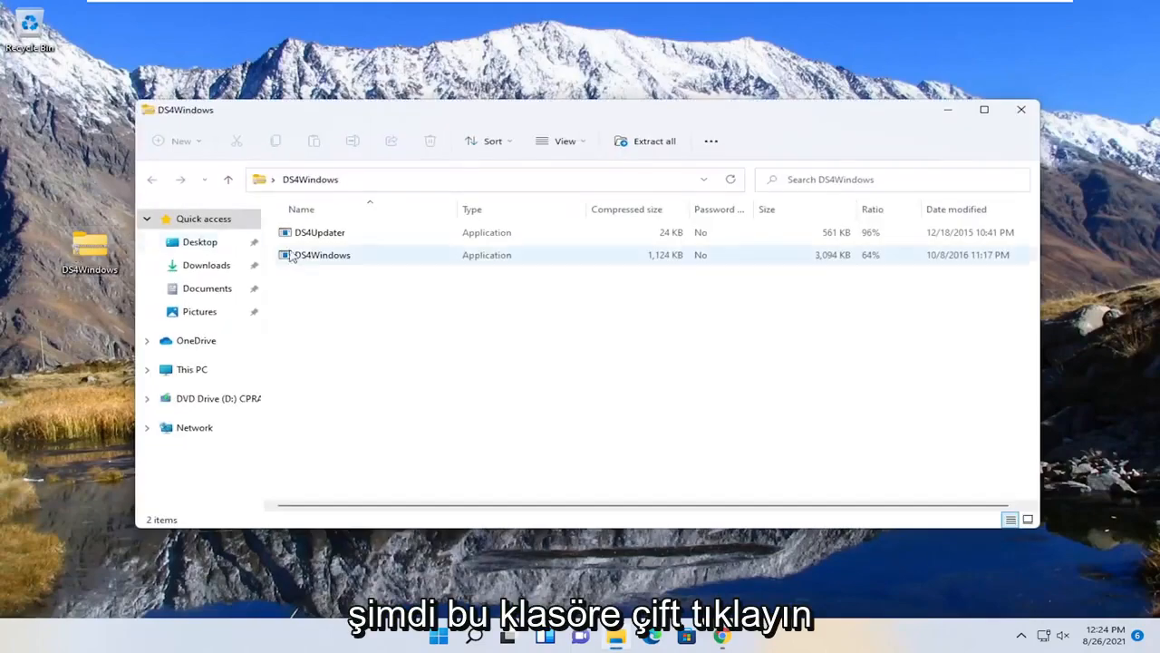
{"action": "left_click", "coordinate": [322, 254]}
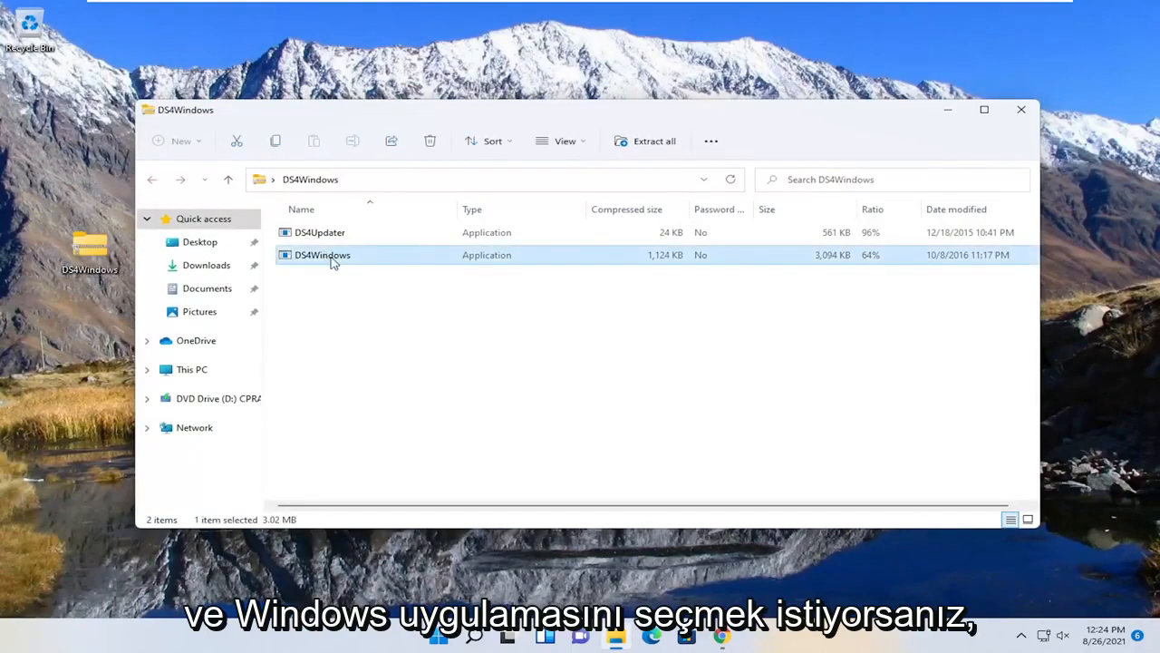
{"action": "double_click", "coordinate": [322, 254]}
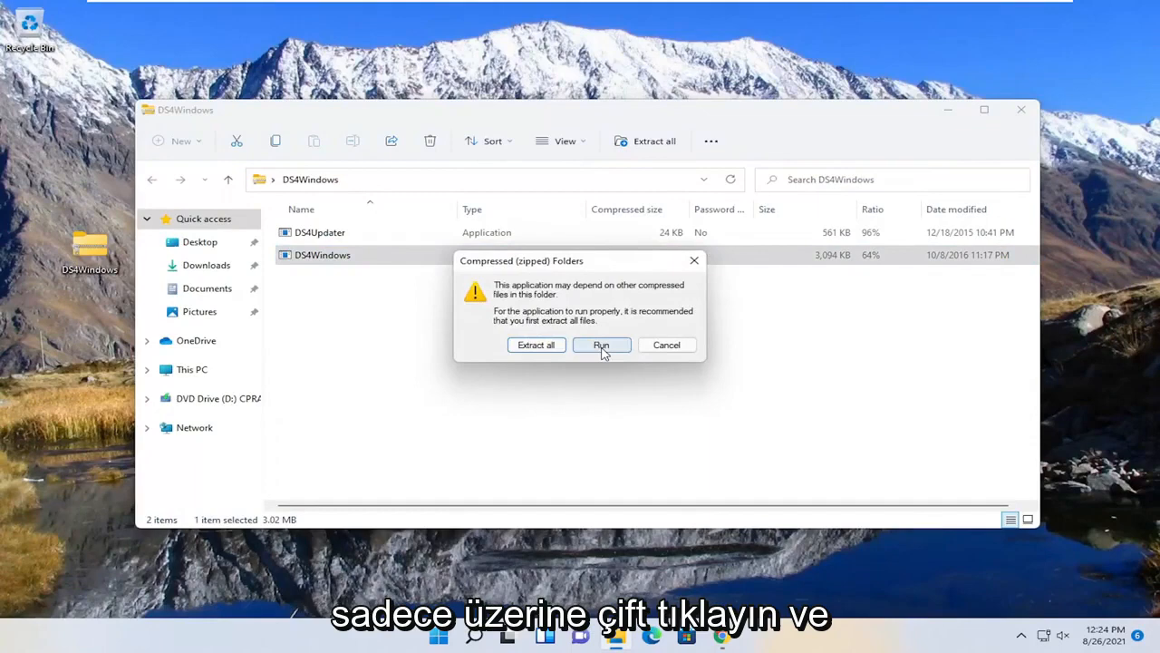
{"action": "left_click", "coordinate": [602, 344]}
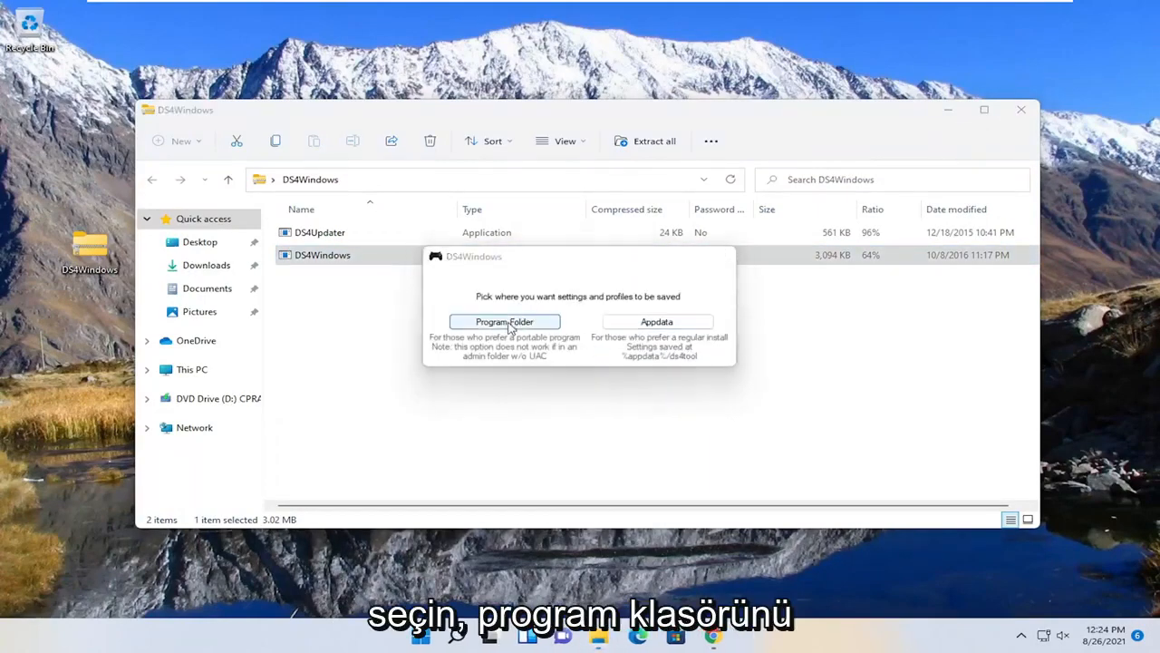
{"action": "left_click", "coordinate": [504, 323]}
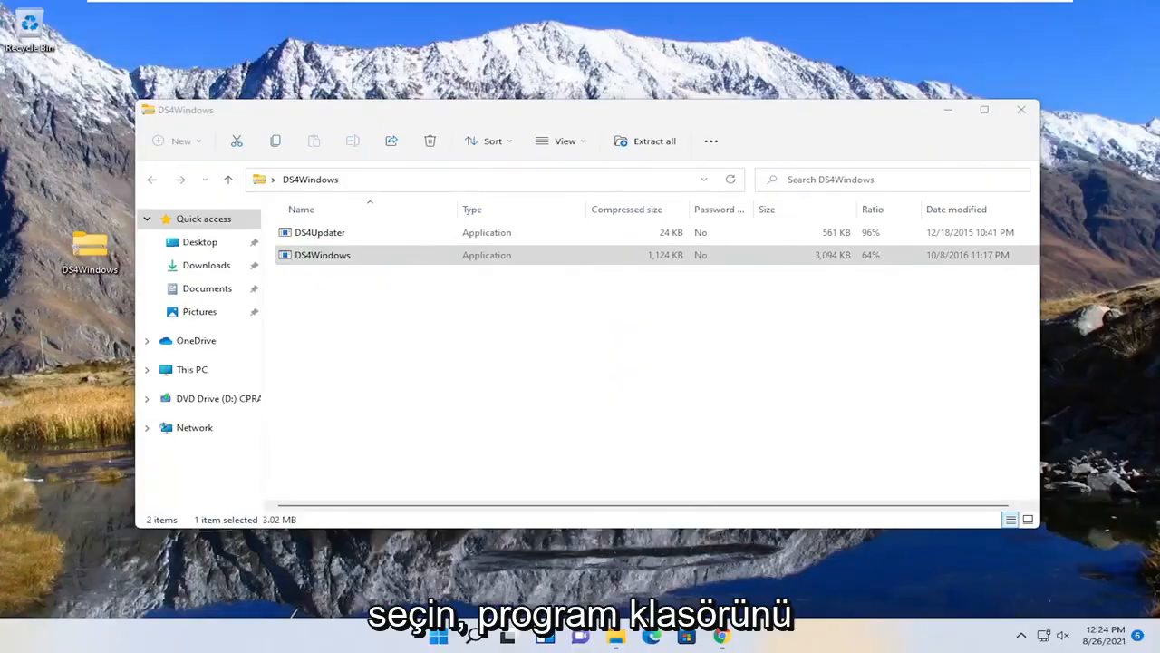
{"action": "double_click", "coordinate": [323, 254]}
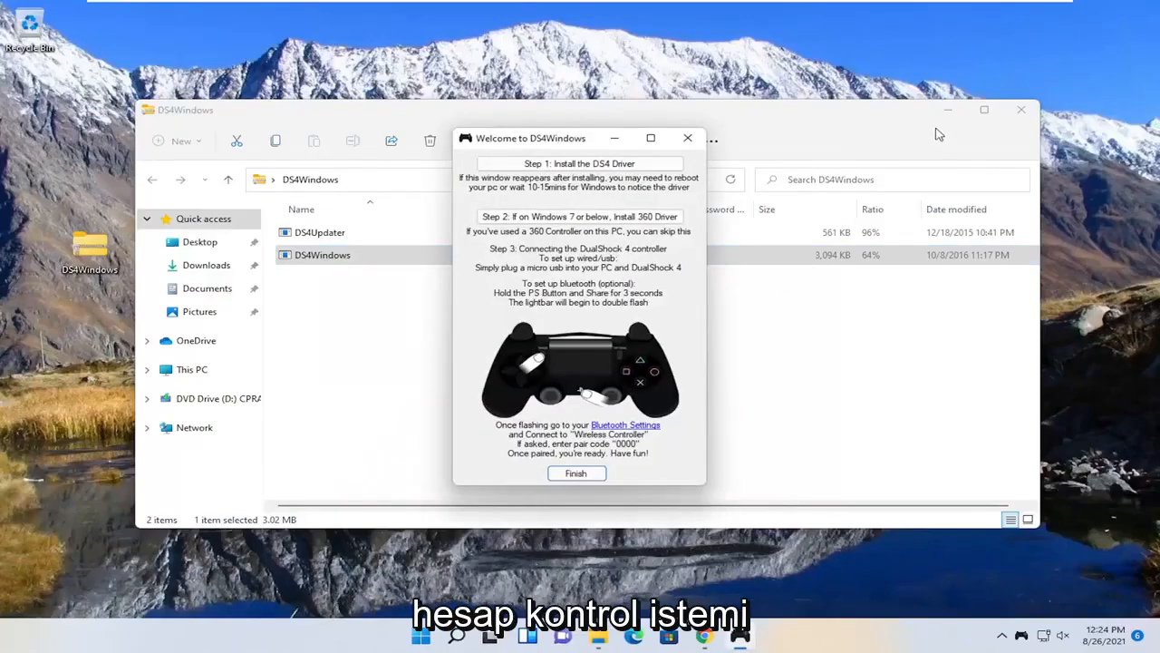
- Check the Profiles list, then view Controllers showing none connected
{"action": "left_click", "coordinate": [577, 471]}
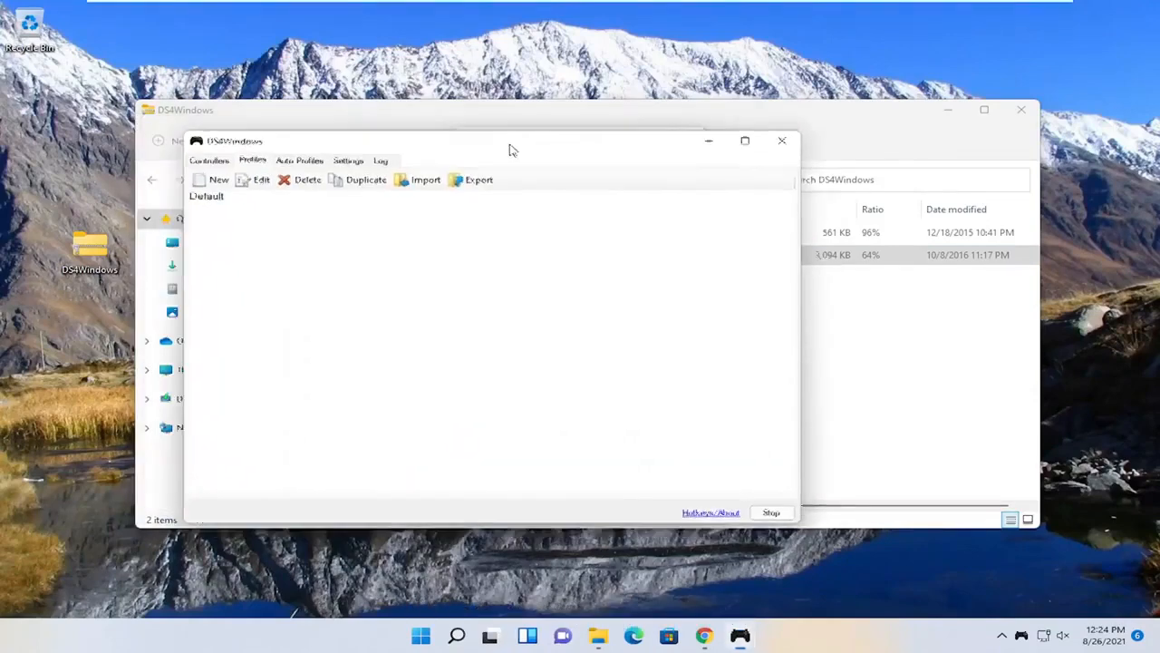
{"action": "left_click", "coordinate": [278, 192]}
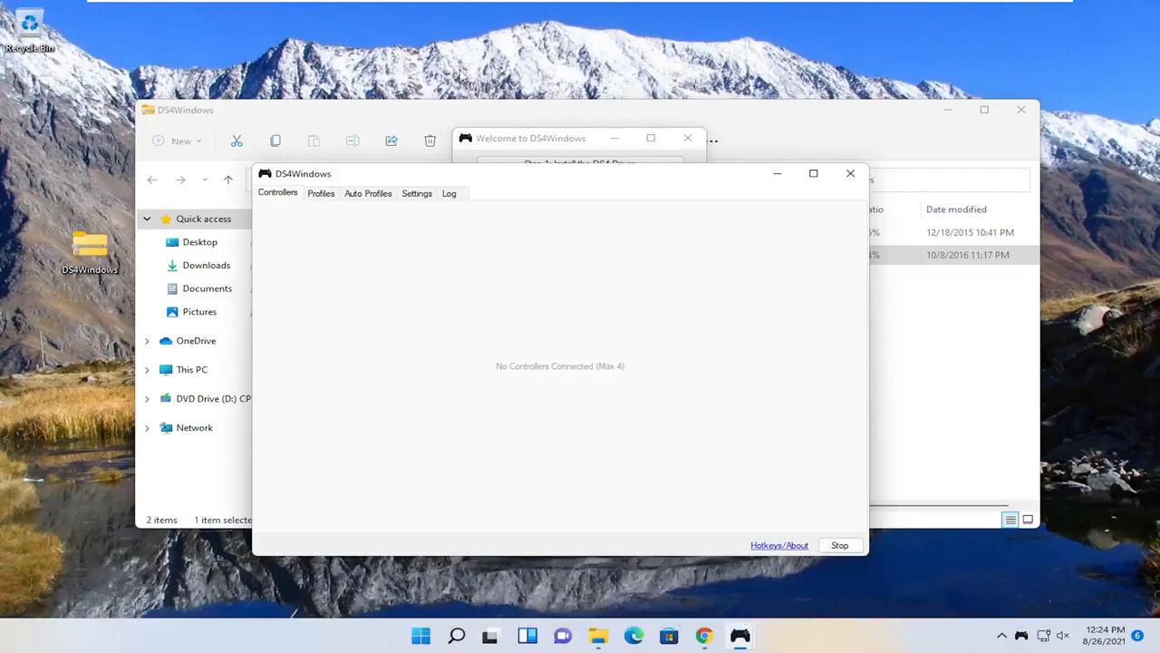
- Search Windows for bluetooth and reach Bluetooth & devices settings with Bluetooth on
{"action": "left_click", "coordinate": [457, 635]}
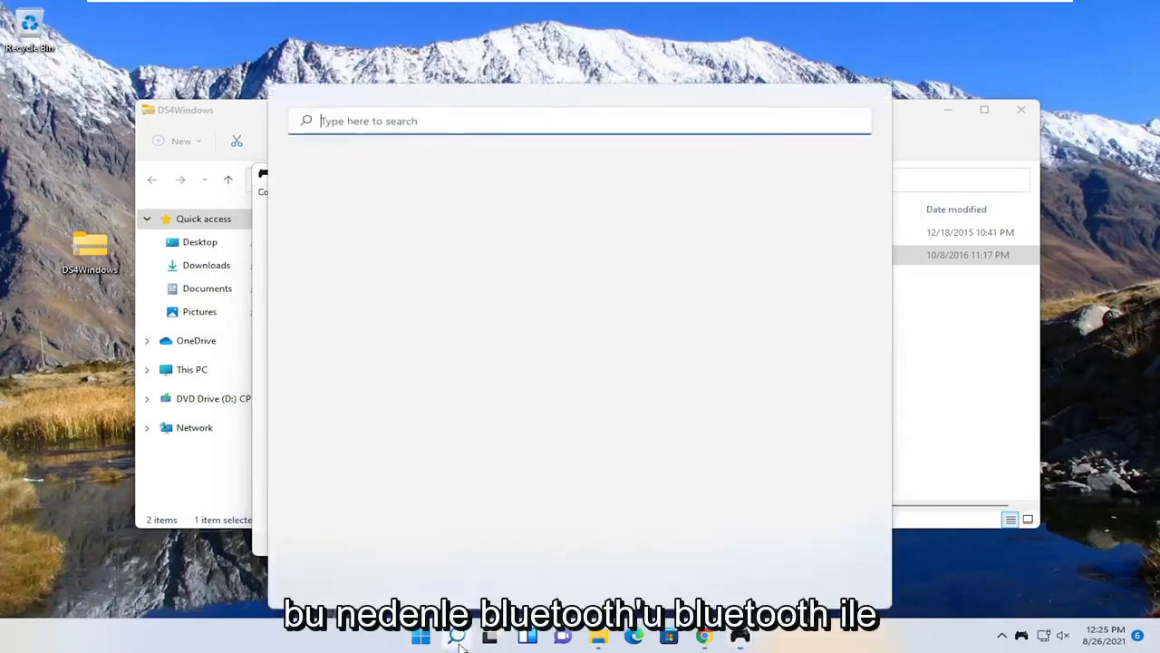
{"action": "type", "text": "bluetooth"}
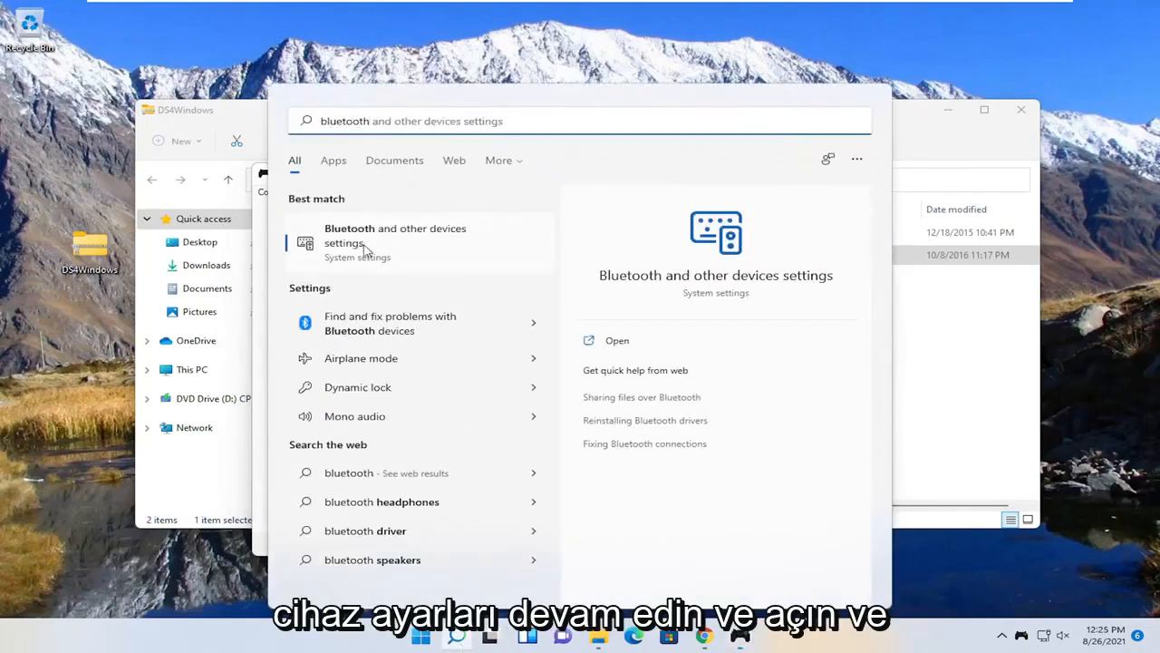
{"action": "left_click", "coordinate": [395, 235]}
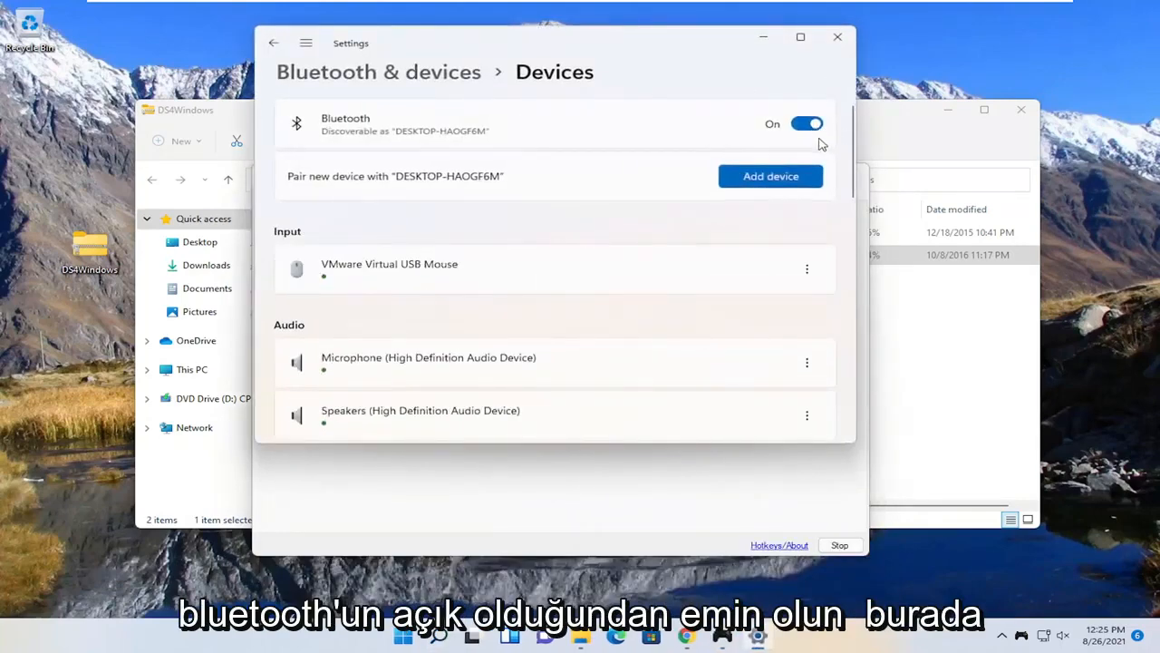
{"action": "mouse_move", "coordinate": [837, 36]}
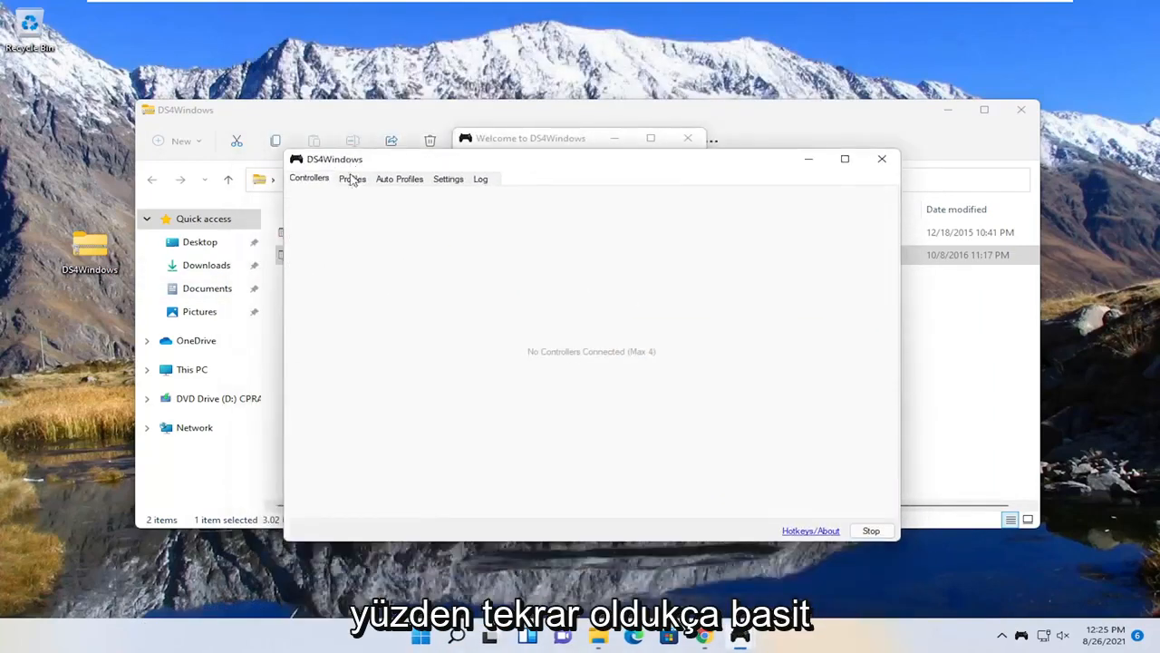
- Review DS4Windows settings keeping Hide DS4 Controller unchecked, then close the main window
{"action": "left_click", "coordinate": [448, 179]}
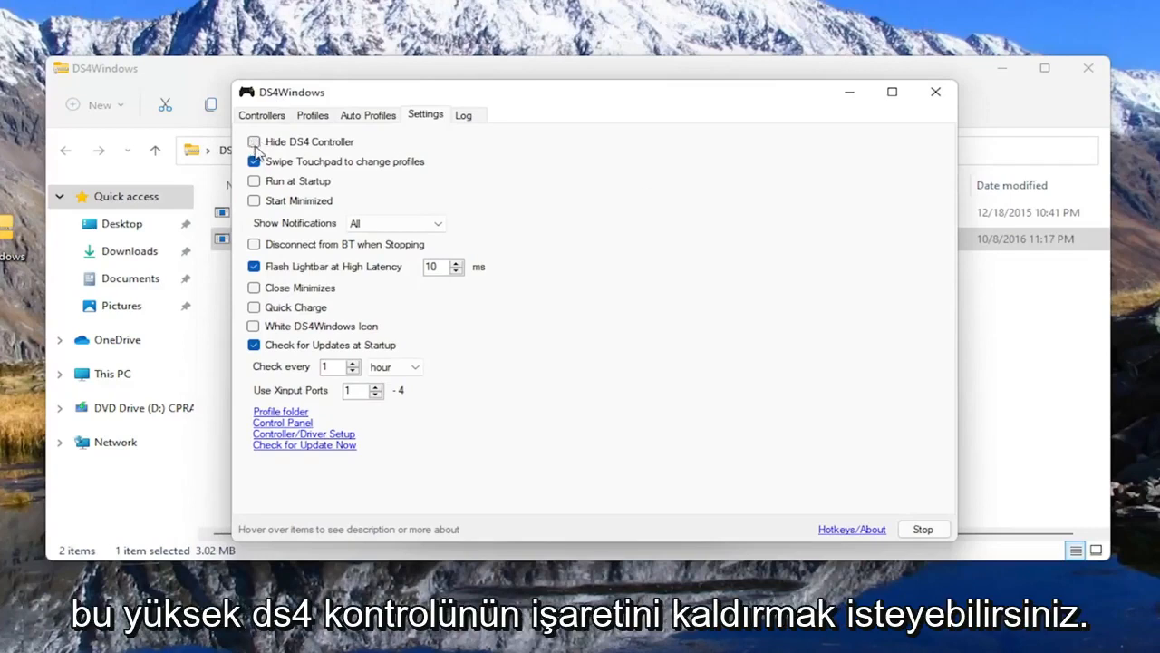
{"action": "mouse_move", "coordinate": [239, 184]}
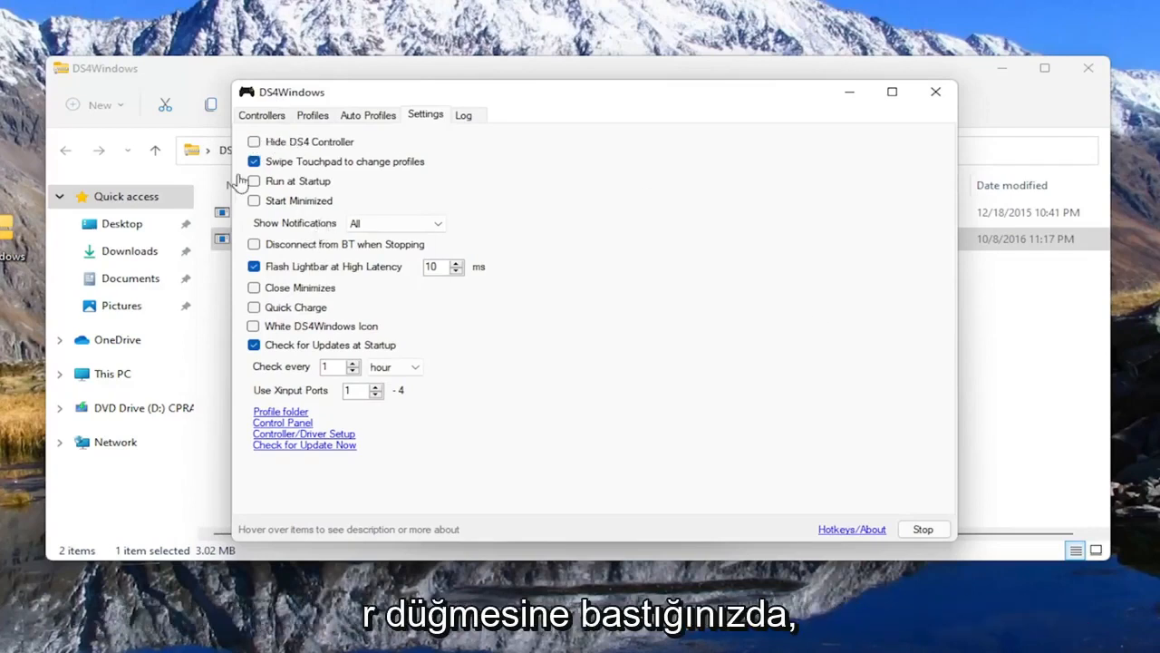
{"action": "left_click", "coordinate": [254, 141]}
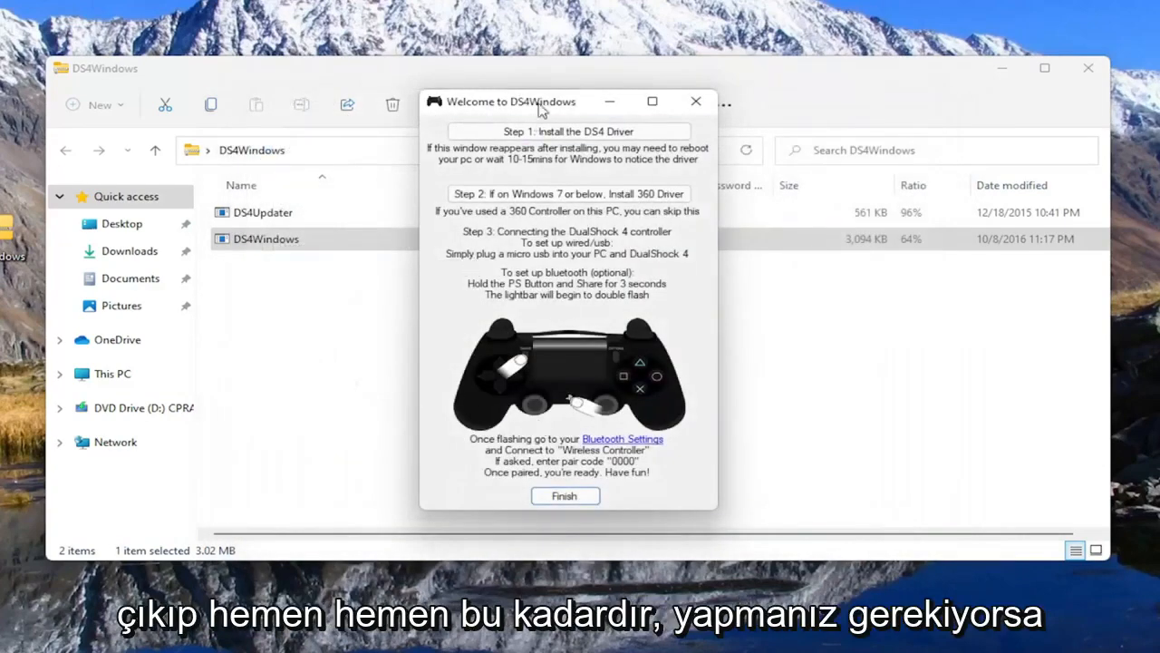
{"action": "mouse_move", "coordinate": [533, 397]}
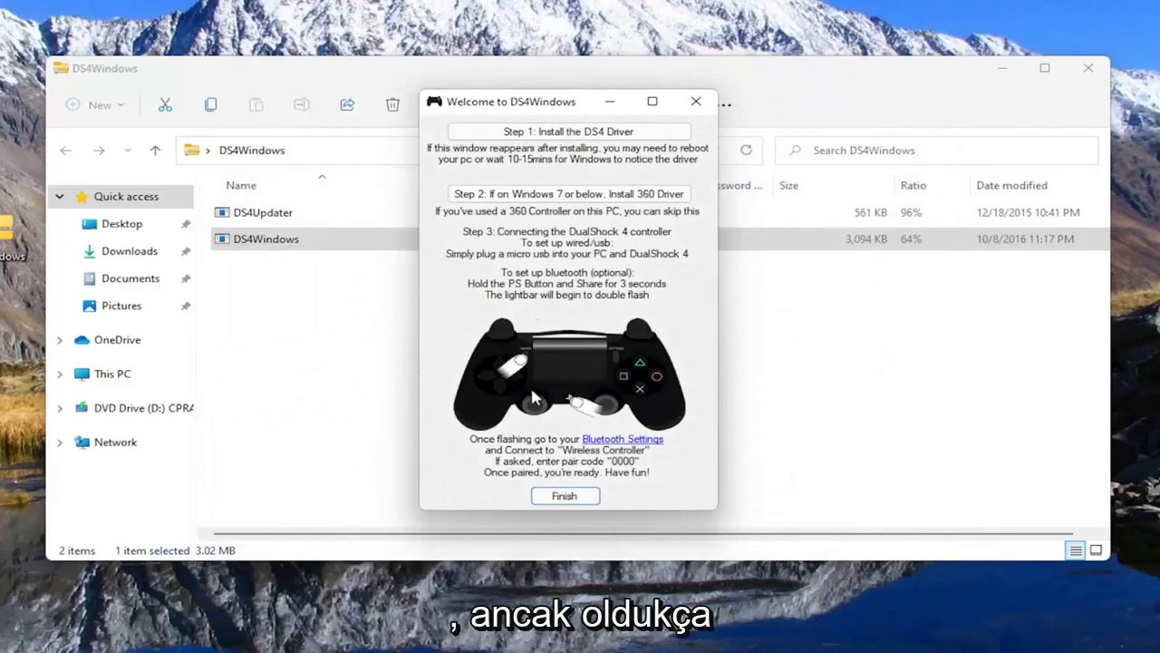
- Finish the Welcome to DS4Windows guide, leaving the zip folder in File Explorer
{"action": "left_click", "coordinate": [564, 495]}
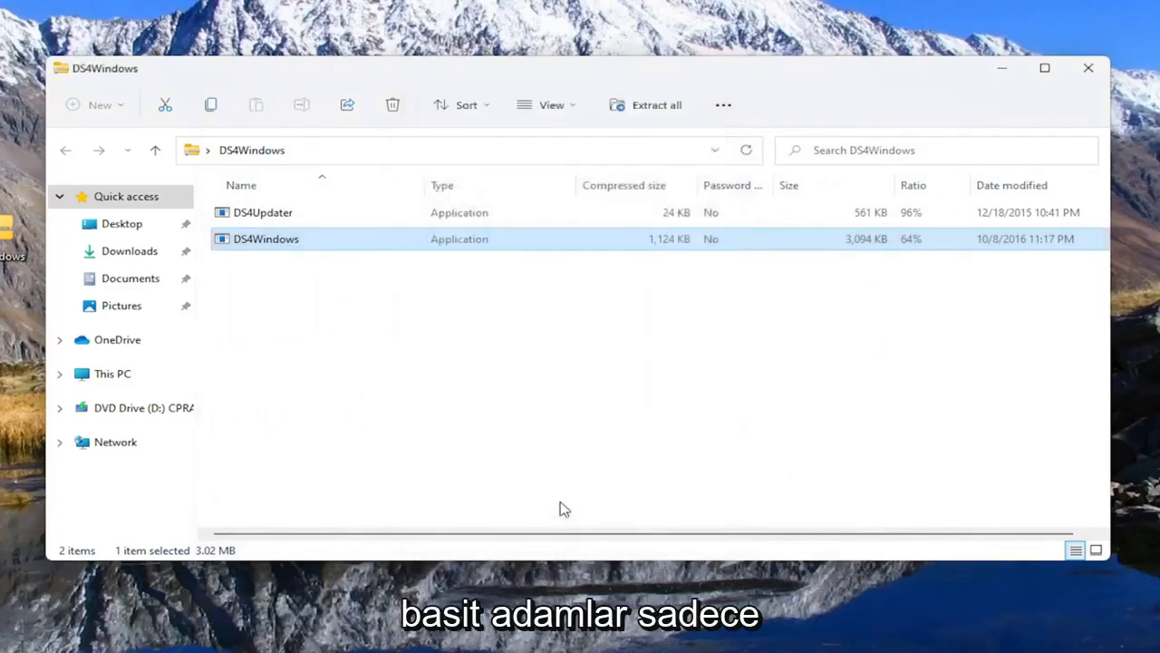